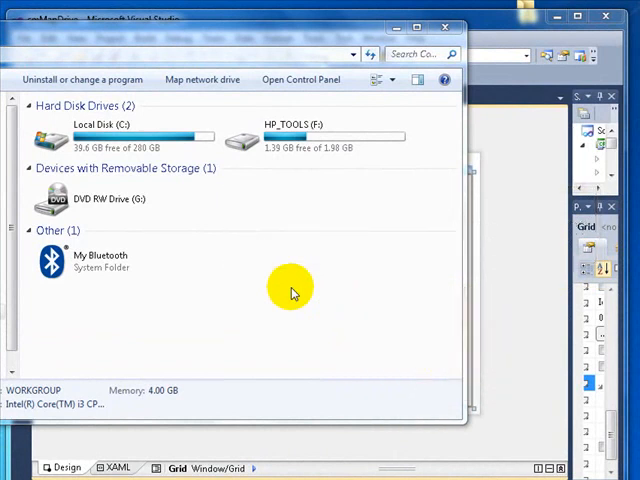
{"action": "mouse_move", "coordinate": [200, 80]}
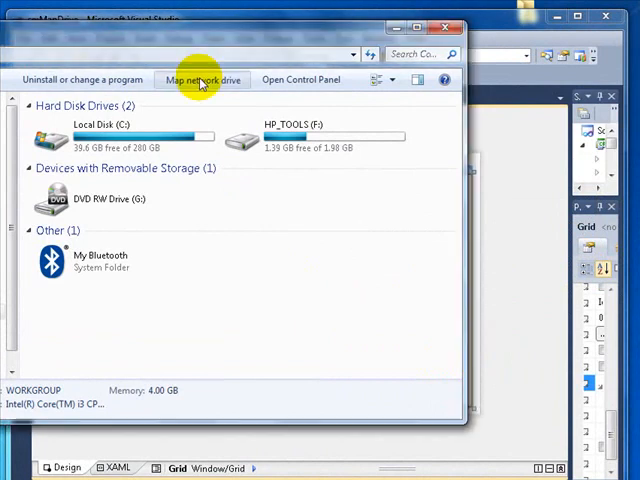
- Launch the Map Network Drive wizard from the Computer toolbar, then dismiss it
{"action": "left_click", "coordinate": [204, 80]}
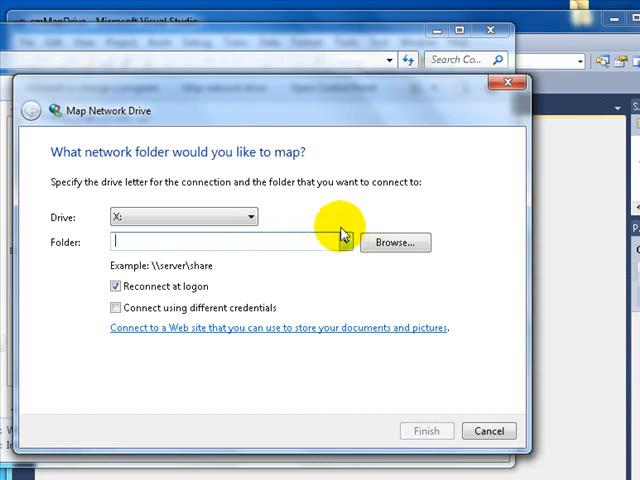
{"action": "mouse_move", "coordinate": [378, 200]}
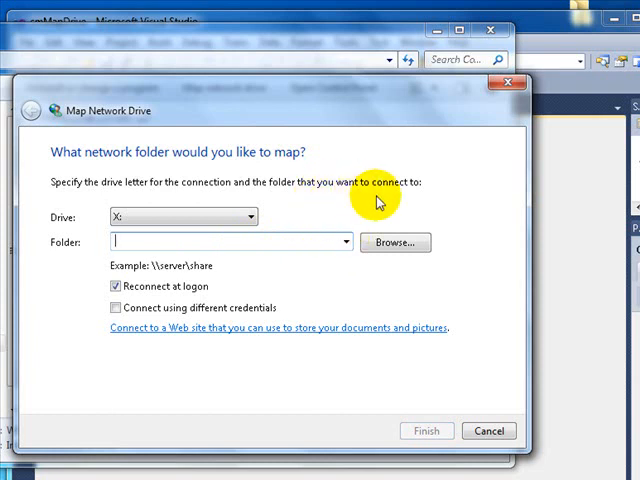
{"action": "mouse_move", "coordinate": [460, 246]}
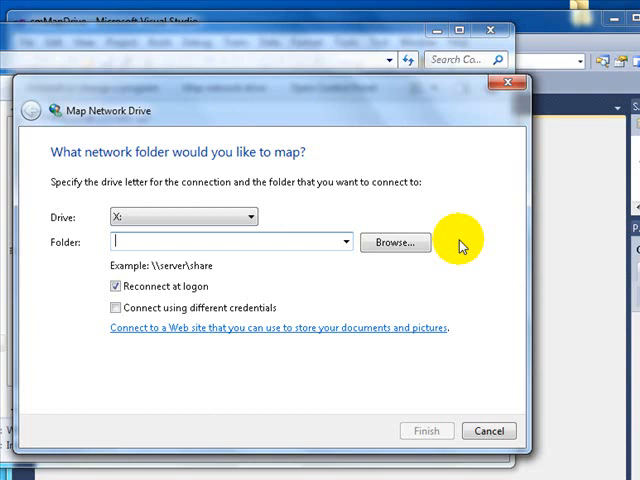
{"action": "left_click", "coordinate": [230, 242]}
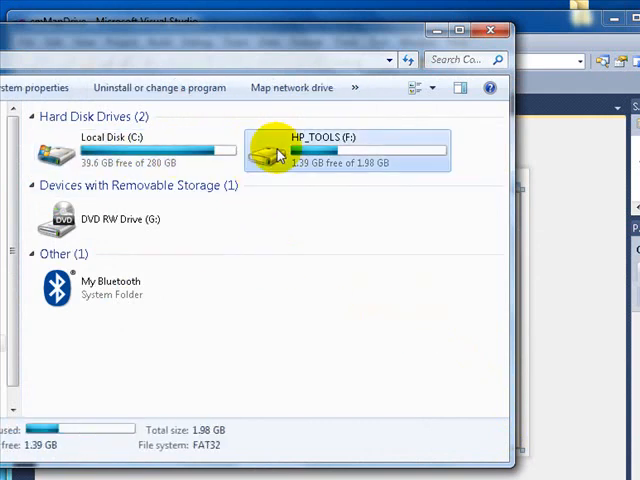
{"action": "mouse_move", "coordinate": [330, 148]}
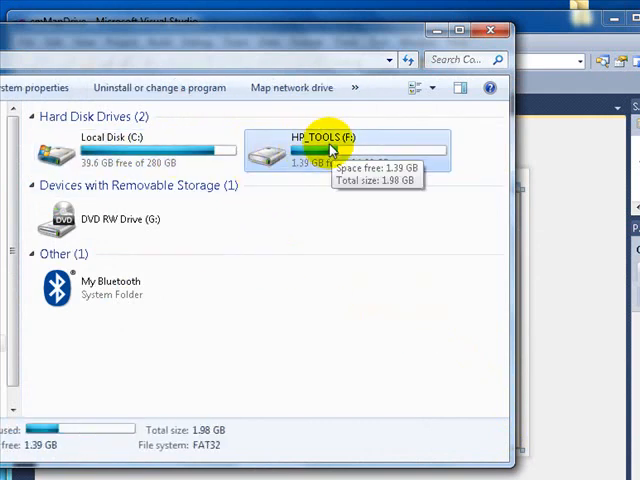
{"action": "mouse_move", "coordinate": [316, 212]}
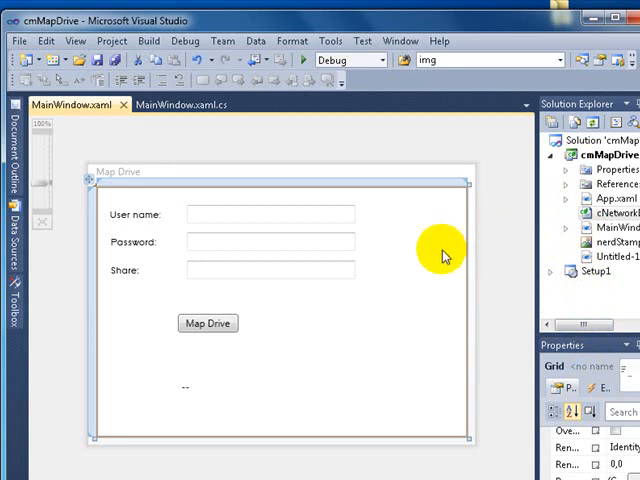
- Show btnMapDrive_Click in MainWindow.xaml.cs with getMapDrive collapsed, revealing the field validation
{"action": "left_click", "coordinate": [272, 214]}
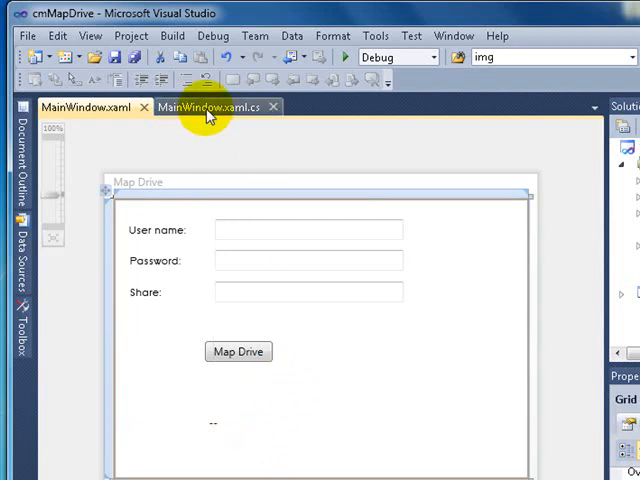
{"action": "mouse_move", "coordinate": [208, 108]}
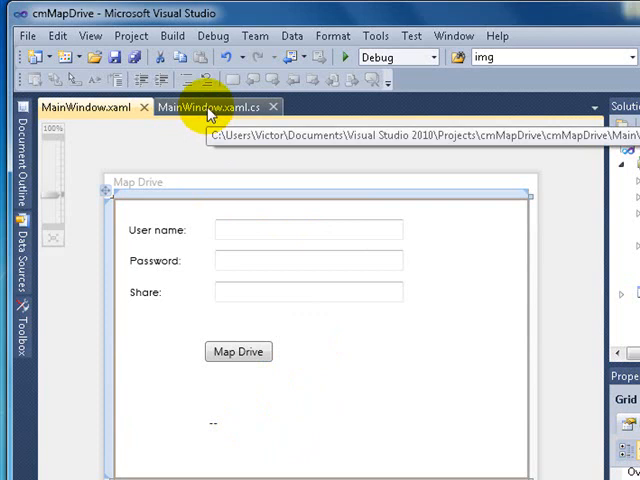
{"action": "left_click", "coordinate": [204, 108]}
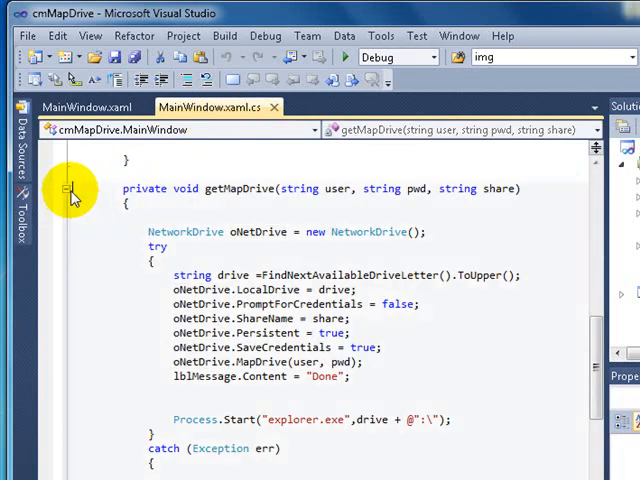
{"action": "left_click", "coordinate": [72, 188]}
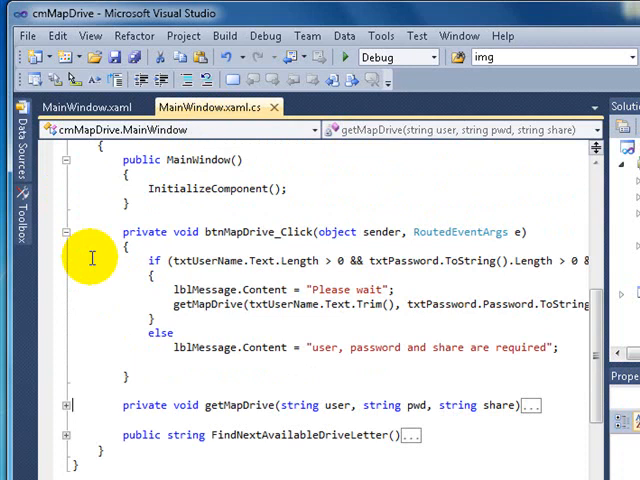
{"action": "left_click", "coordinate": [64, 232]}
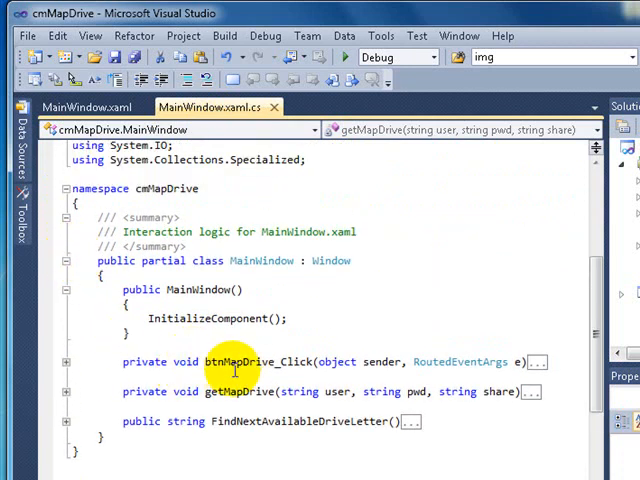
{"action": "left_click", "coordinate": [90, 108]}
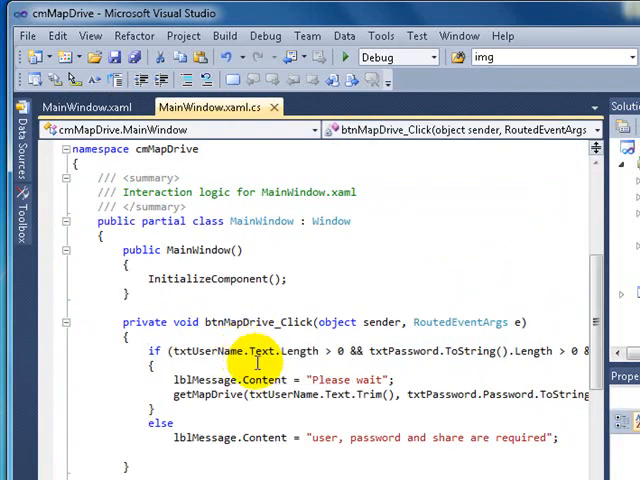
{"action": "scroll", "scroll_direction": "down", "scroll_amount": 3}
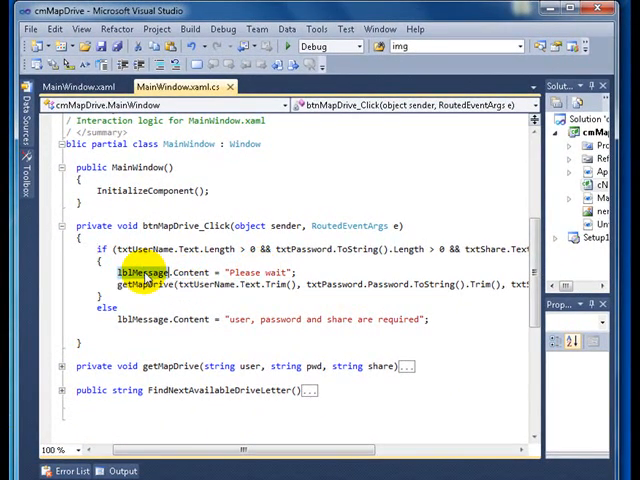
{"action": "left_click", "coordinate": [76, 86]}
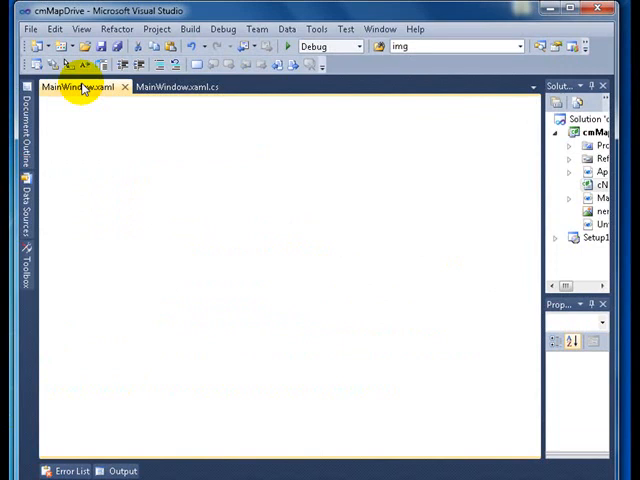
{"action": "left_click", "coordinate": [176, 86]}
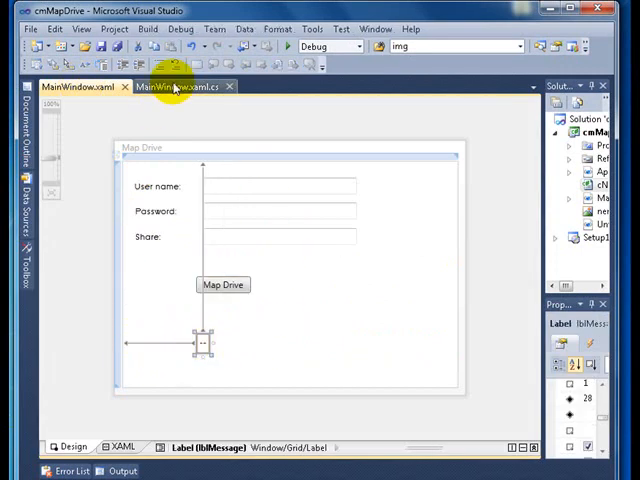
{"action": "left_click", "coordinate": [180, 86]}
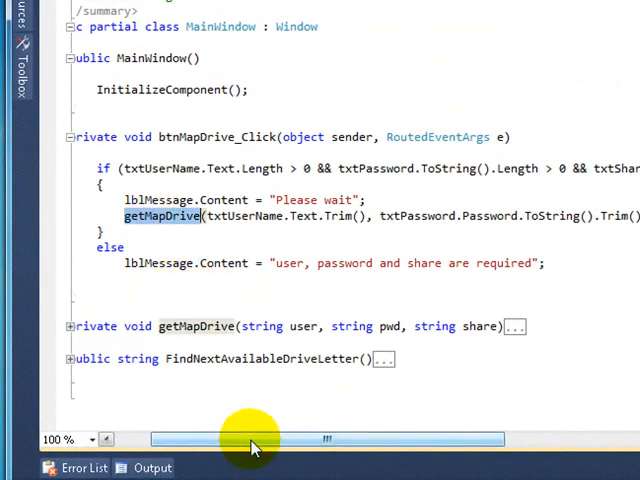
{"action": "left_click_drag", "start_coordinate": [250, 438], "coordinate": [264, 438]}
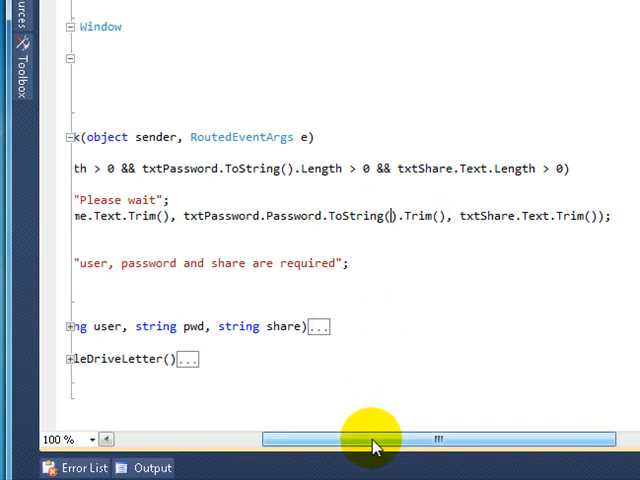
{"action": "left_click_drag", "start_coordinate": [370, 438], "coordinate": [264, 438]}
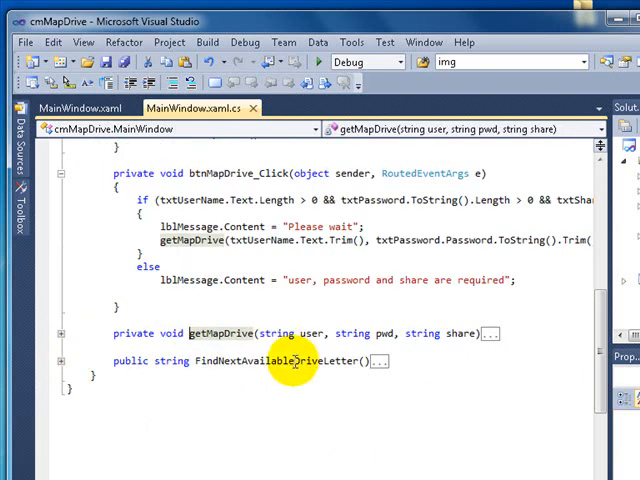
- Expand getMapDrive to reveal the NetworkDrive setup and mapping inside the try block
{"action": "left_click", "coordinate": [62, 332]}
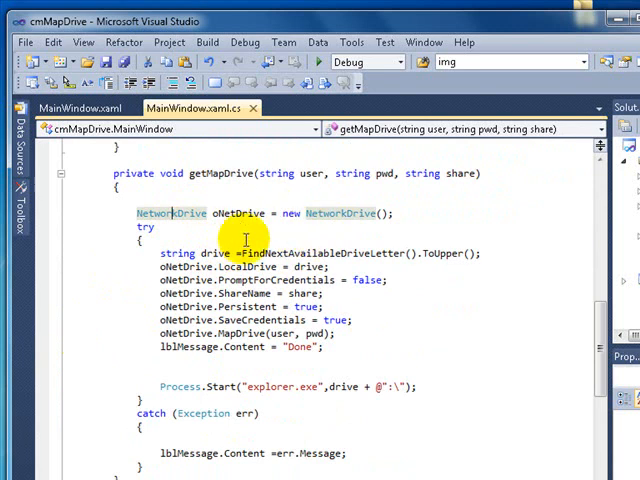
{"action": "mouse_move", "coordinate": [172, 212]}
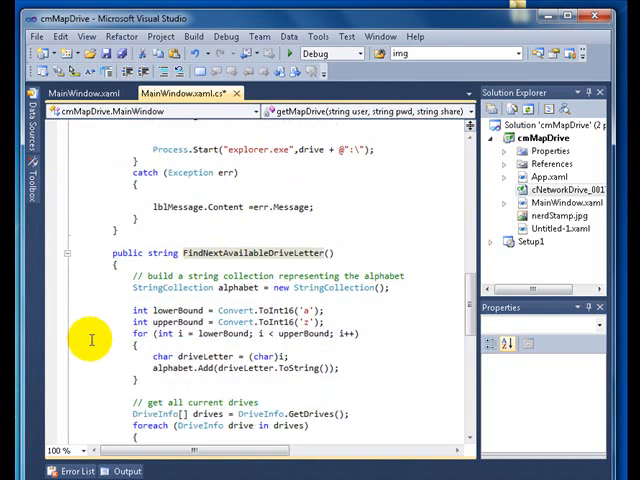
{"action": "scroll", "scroll_direction": "down", "scroll_amount": 3}
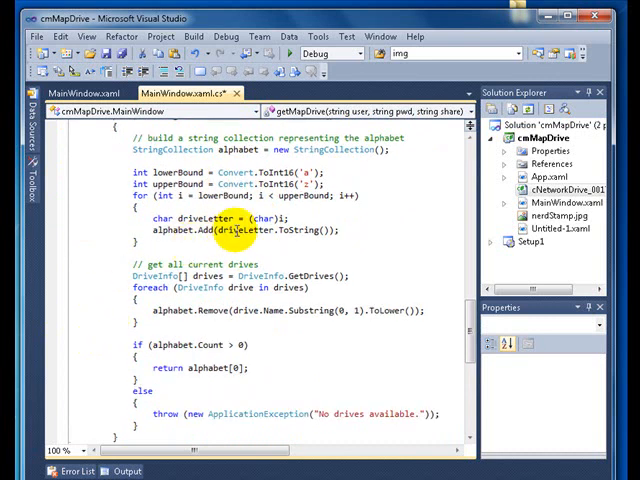
{"action": "scroll", "scroll_direction": "down", "scroll_amount": 3}
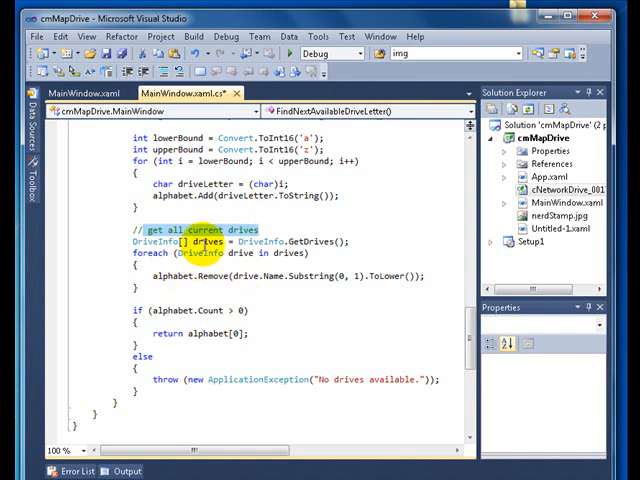
{"action": "double_click", "coordinate": [168, 276]}
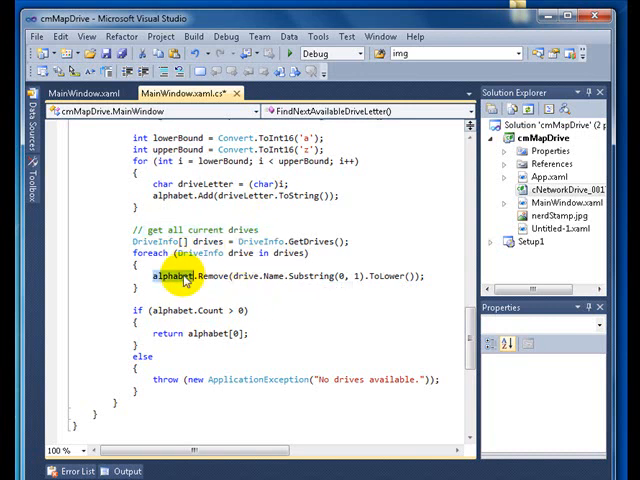
{"action": "double_click", "coordinate": [174, 276]}
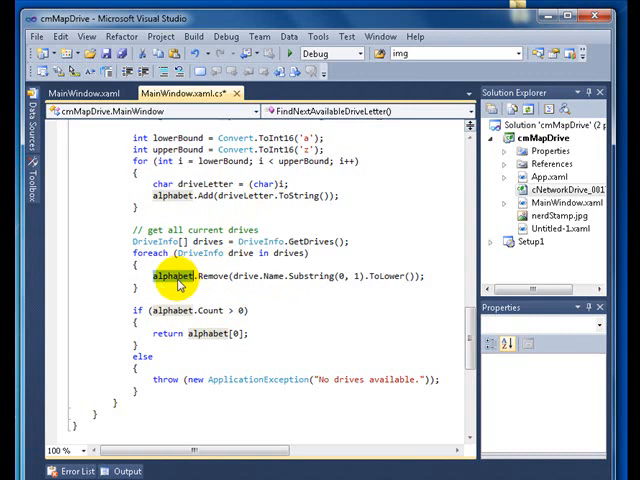
{"action": "scroll", "scroll_direction": "up", "scroll_amount": 3}
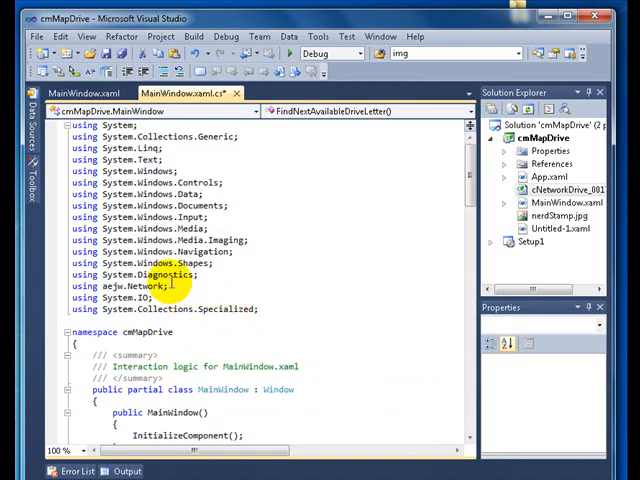
{"action": "double_click", "coordinate": [120, 286]}
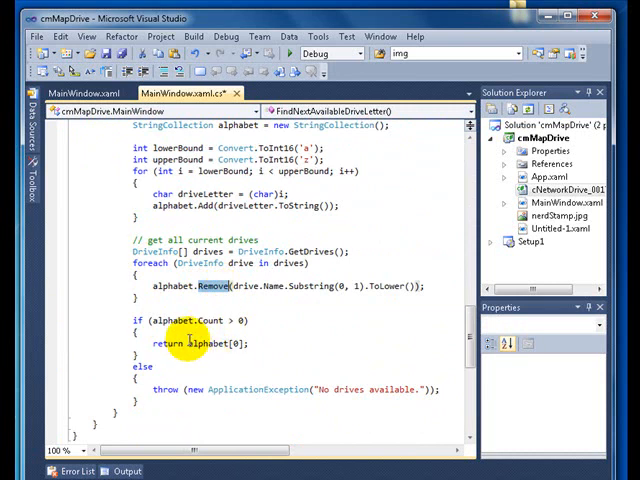
{"action": "mouse_move", "coordinate": [216, 320]}
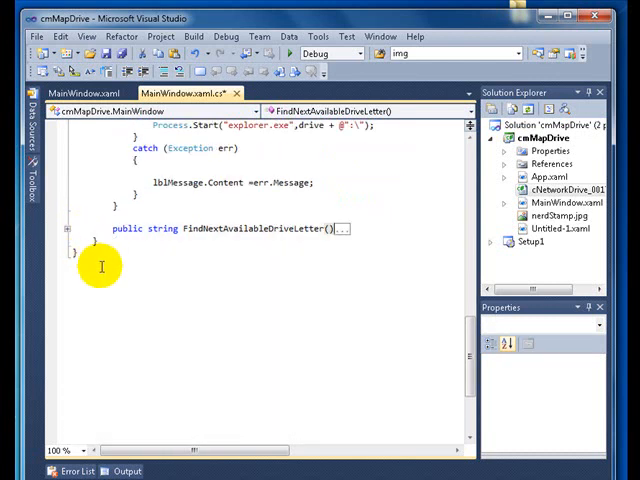
{"action": "scroll", "scroll_direction": "up", "scroll_amount": 3}
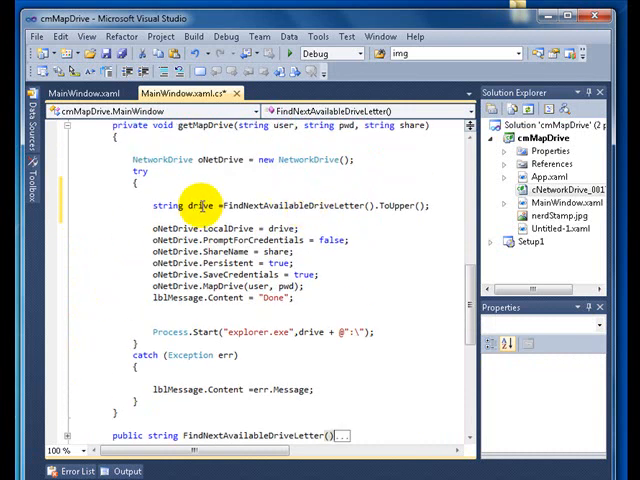
{"action": "double_click", "coordinate": [198, 204]}
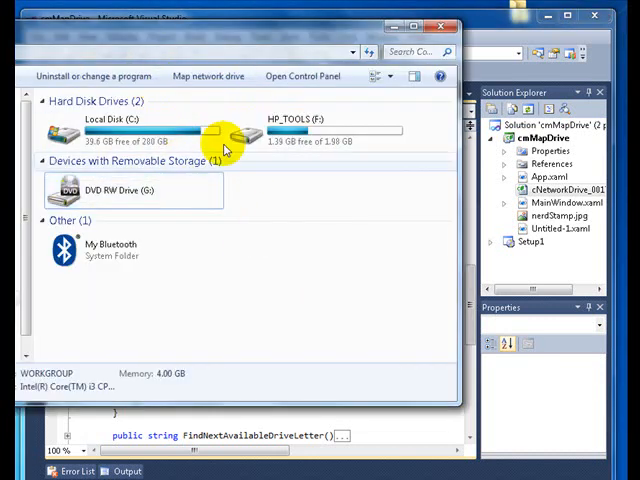
{"action": "left_click", "coordinate": [156, 220]}
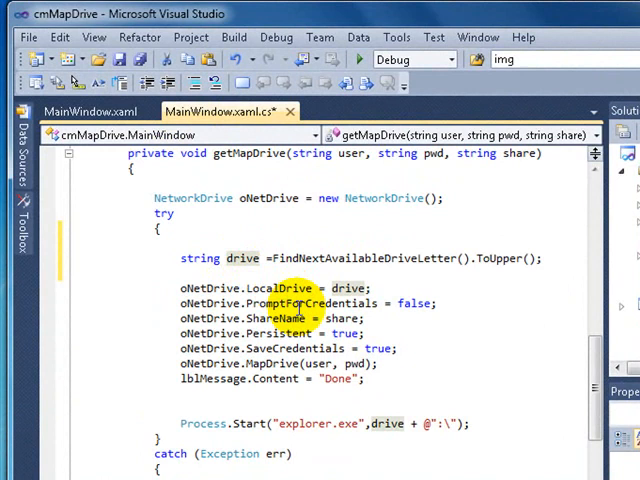
{"action": "mouse_move", "coordinate": [288, 288]}
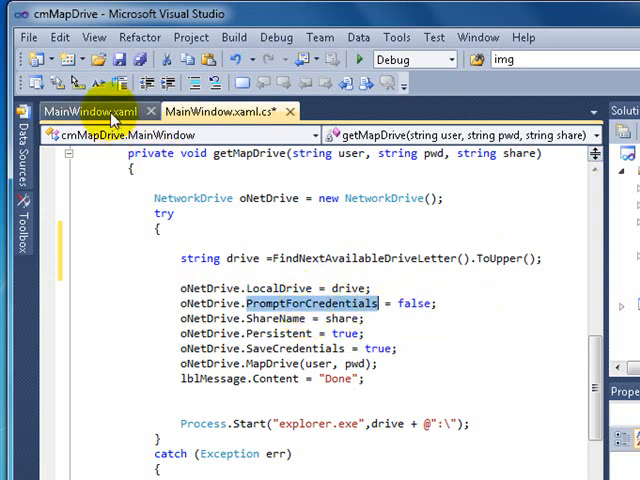
{"action": "left_click", "coordinate": [84, 112]}
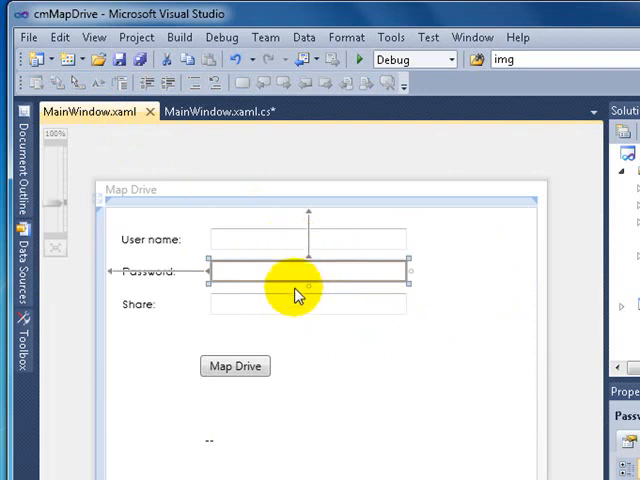
{"action": "left_click", "coordinate": [224, 112]}
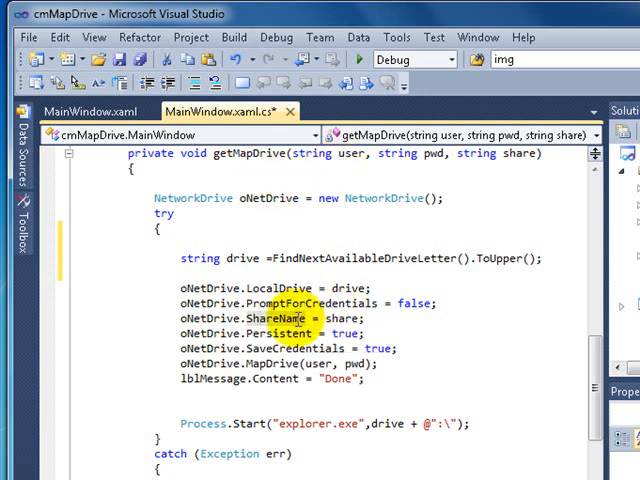
{"action": "mouse_move", "coordinate": [284, 332]}
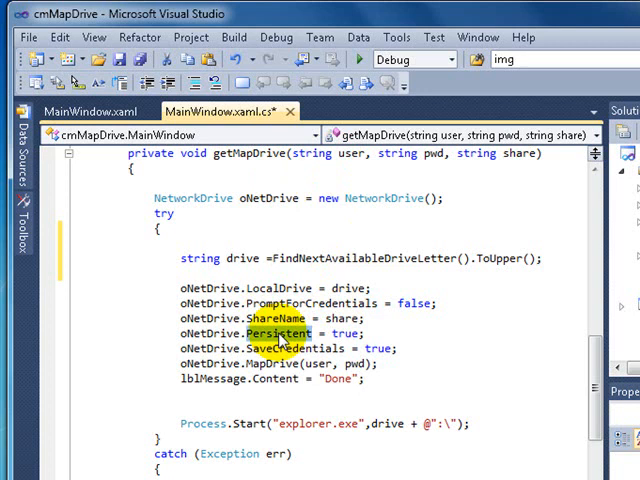
{"action": "mouse_move", "coordinate": [284, 340]}
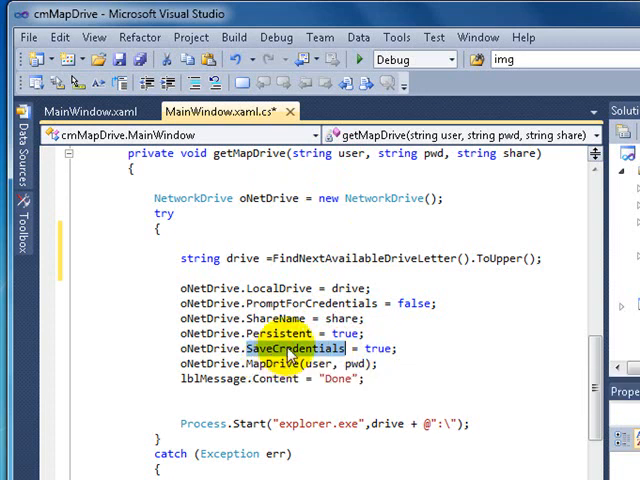
{"action": "mouse_move", "coordinate": [288, 362]}
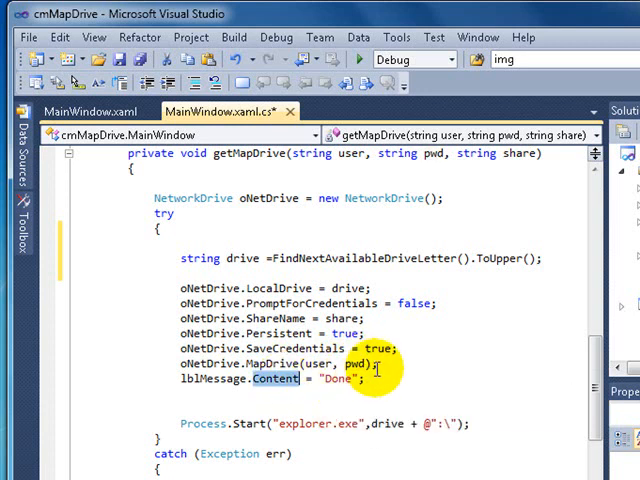
{"action": "scroll", "scroll_direction": "down", "scroll_amount": 3}
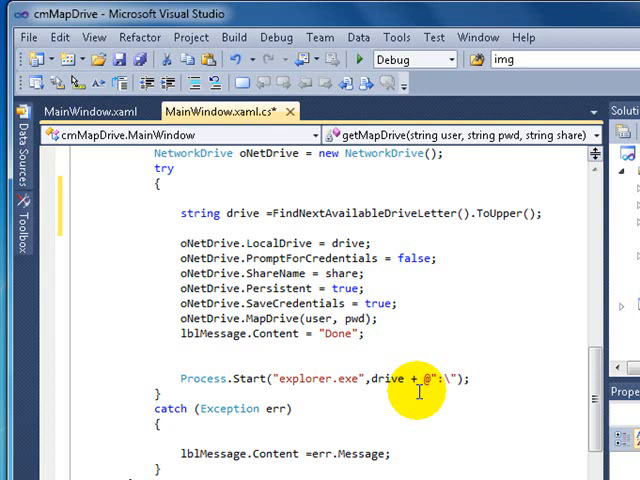
{"action": "mouse_move", "coordinate": [296, 336]}
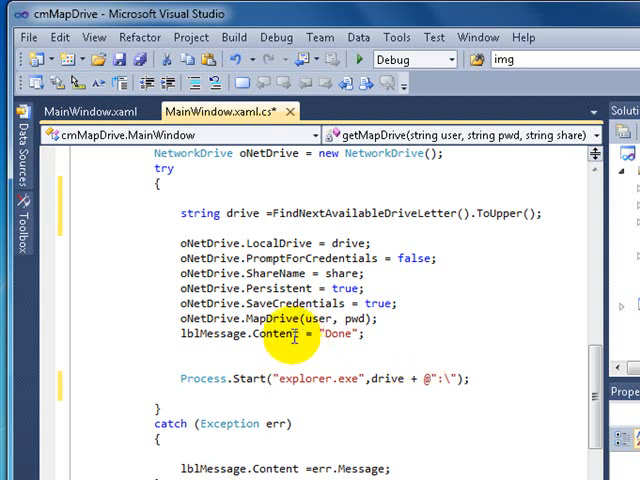
{"action": "mouse_move", "coordinate": [340, 378]}
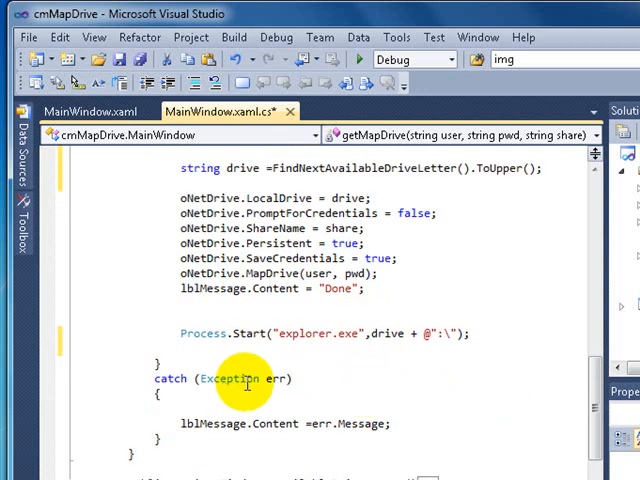
{"action": "mouse_move", "coordinate": [344, 424]}
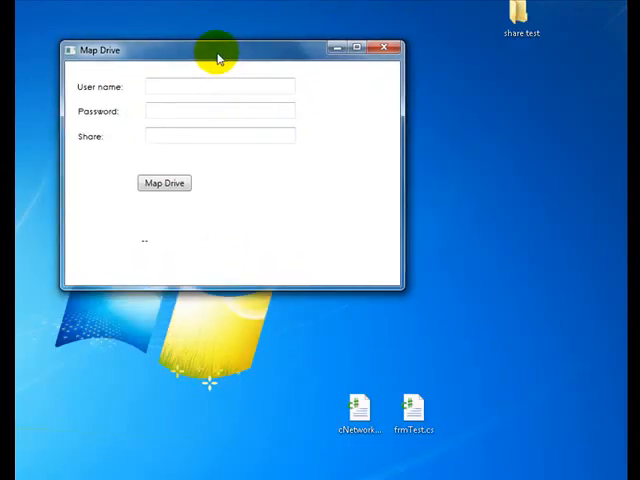
- Enter user 'admin' and password, check the share test folder's sharing details, and map the drive
{"action": "left_click_drag", "start_coordinate": [218, 50], "coordinate": [210, 24]}
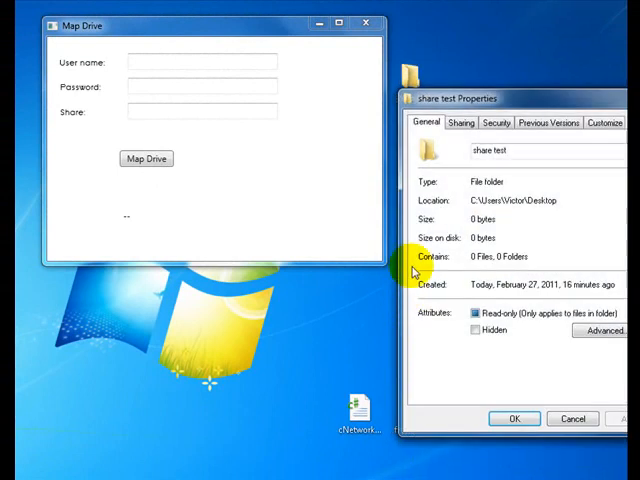
{"action": "left_click", "coordinate": [460, 122]}
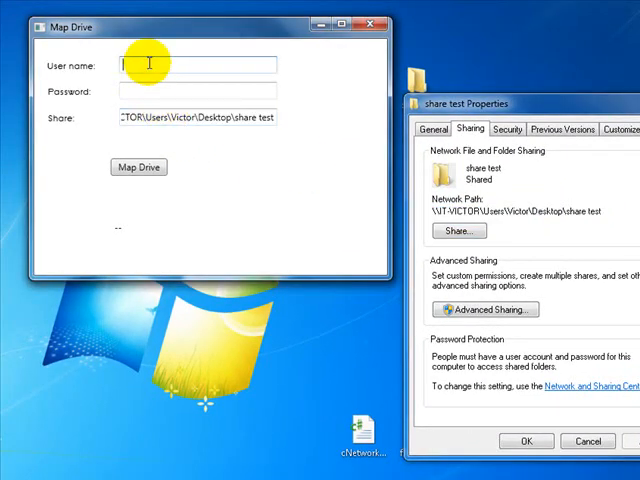
{"action": "type", "text": "admin"}
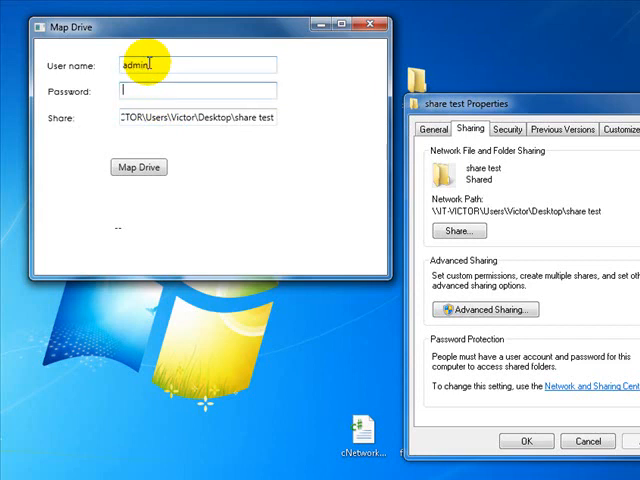
{"action": "type", "text": "•"}
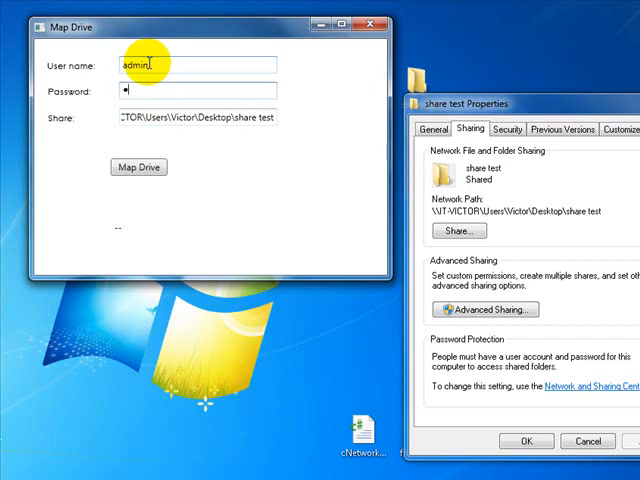
{"action": "type", "text": "password"}
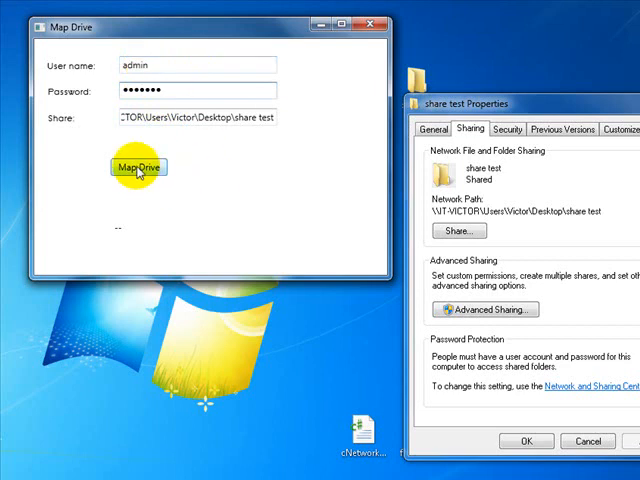
{"action": "left_click", "coordinate": [138, 168]}
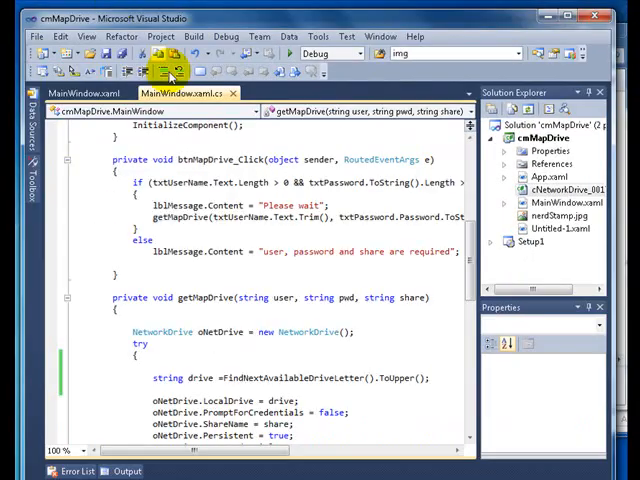
{"action": "scroll", "scroll_direction": "down", "scroll_amount": 3}
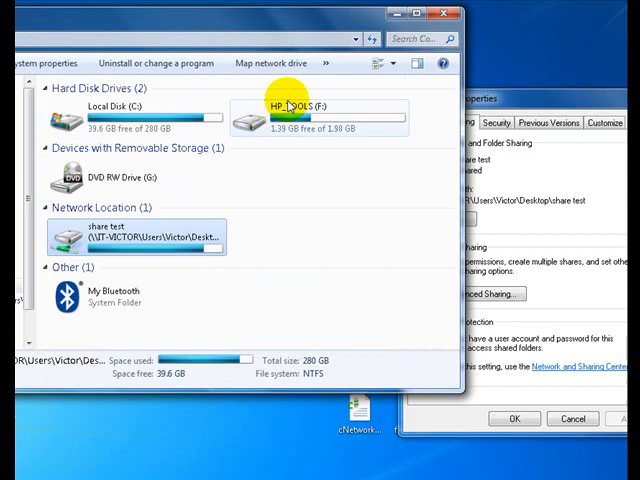
- Switch Computer to Details view to verify share test (Z:) as a network drive, then close the window
{"action": "left_click", "coordinate": [390, 62]}
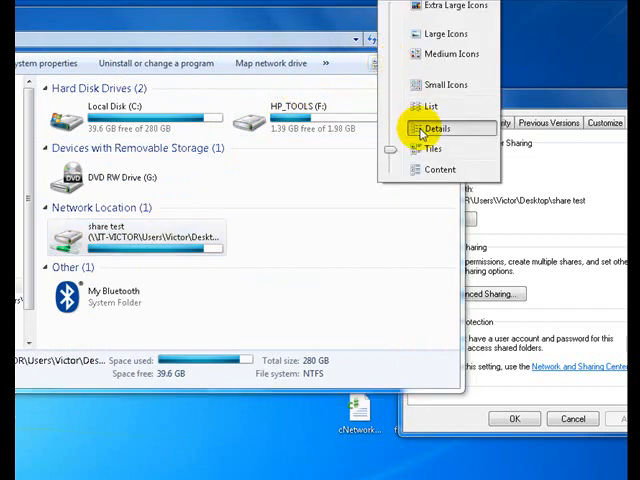
{"action": "left_click", "coordinate": [436, 128]}
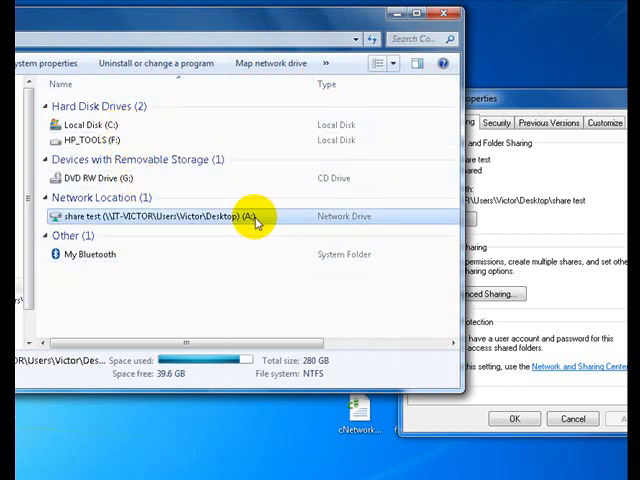
{"action": "mouse_move", "coordinate": [256, 216]}
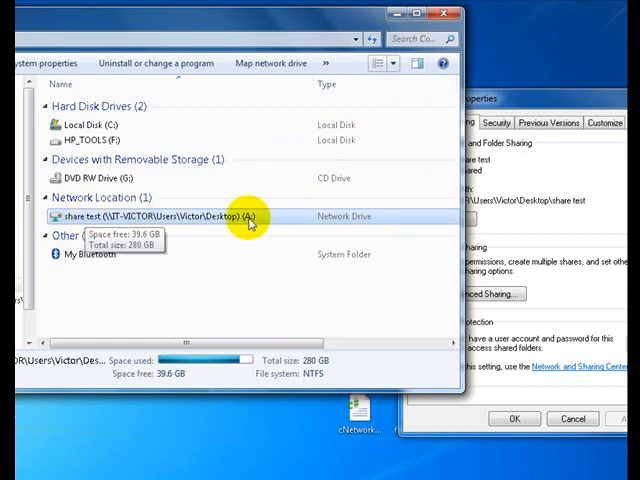
{"action": "mouse_move", "coordinate": [252, 220]}
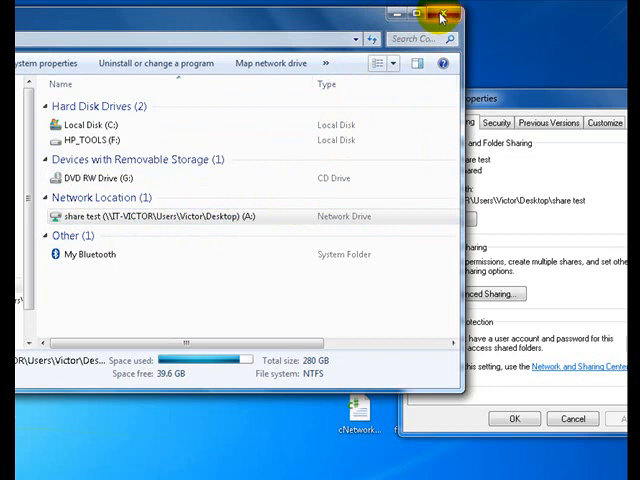
{"action": "left_click", "coordinate": [440, 12]}
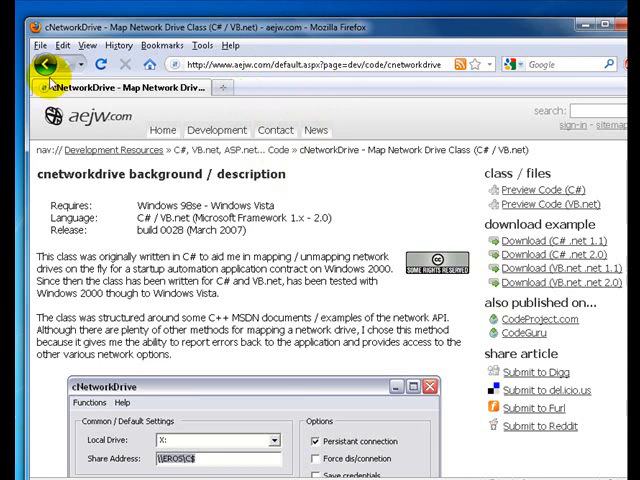
- Visit aejw.com and read the cNetworkDrive article's mapping and unmapping sample code
{"action": "left_click", "coordinate": [44, 64]}
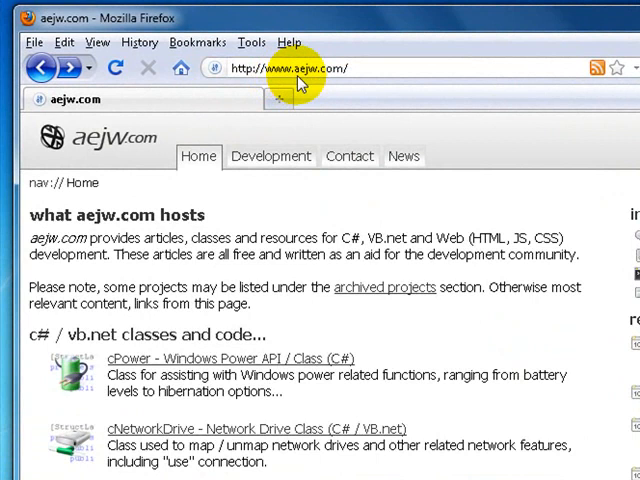
{"action": "mouse_move", "coordinate": [332, 216]}
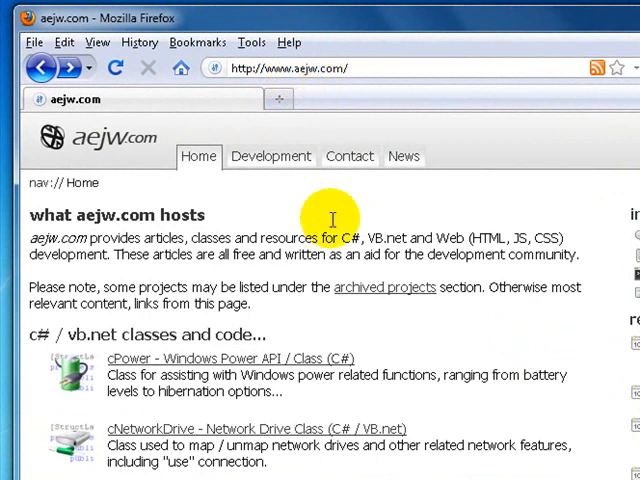
{"action": "scroll", "scroll_direction": "down", "scroll_amount": 3}
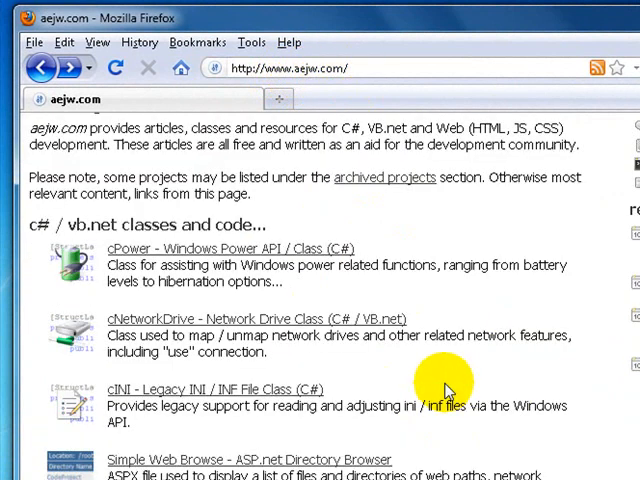
{"action": "mouse_move", "coordinate": [258, 324]}
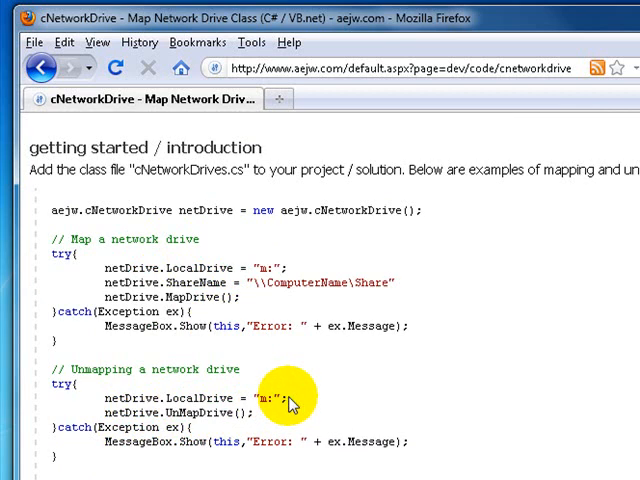
{"action": "mouse_move", "coordinate": [264, 412]}
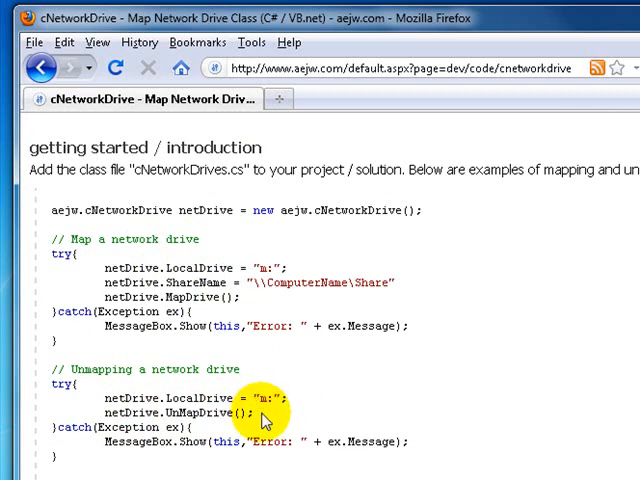
{"action": "double_click", "coordinate": [180, 412]}
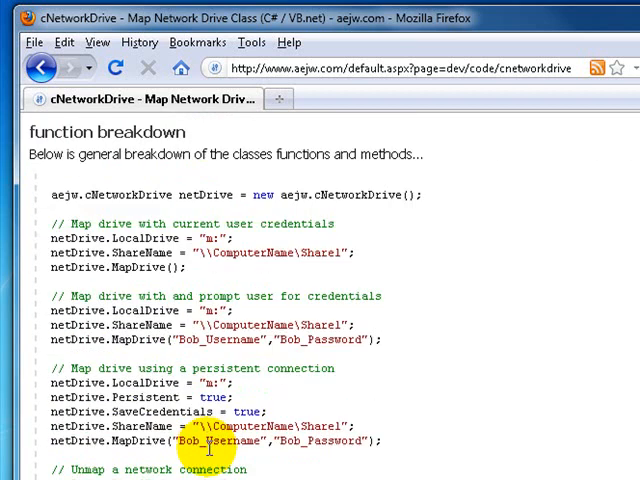
{"action": "mouse_move", "coordinate": [338, 228]}
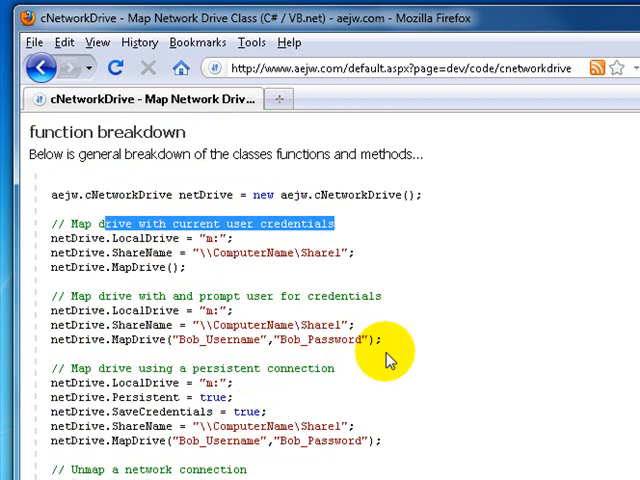
{"action": "mouse_move", "coordinate": [390, 430]}
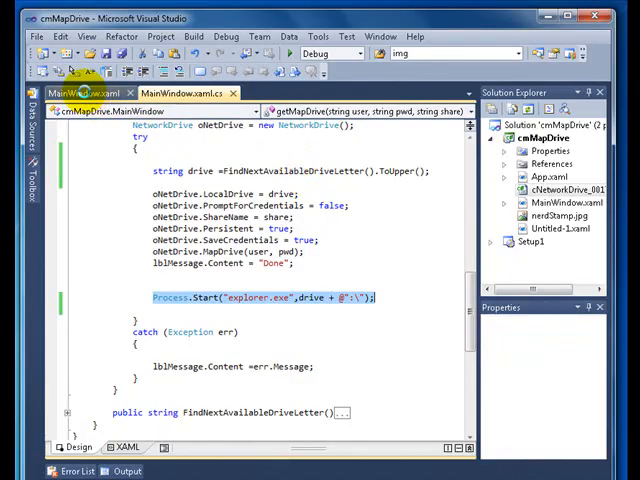
- Show the MainWindow.xaml designer with the user name, password and share fields
{"action": "left_click", "coordinate": [76, 92]}
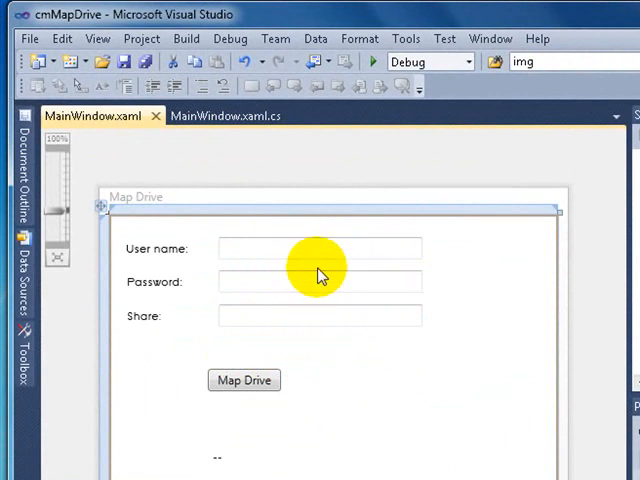
{"action": "mouse_move", "coordinate": [276, 268]}
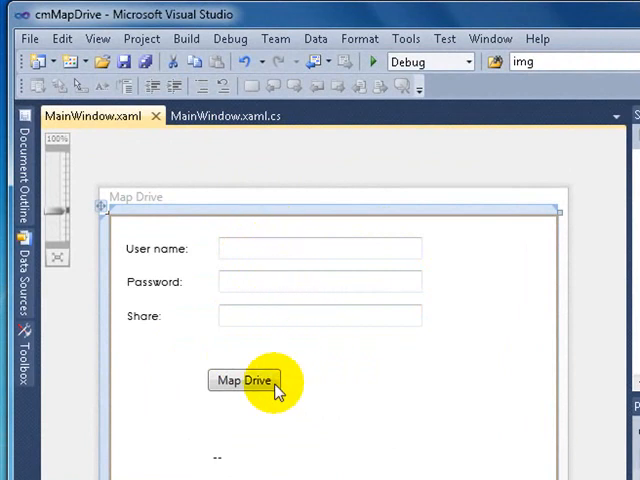
{"action": "mouse_move", "coordinate": [240, 388]}
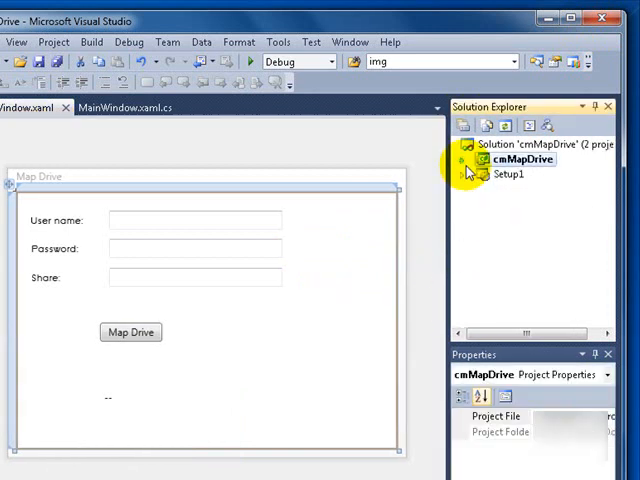
- Expand Setup1 in Solution Explorer to show detected dependencies, primary output and the shortcut
{"action": "left_click", "coordinate": [508, 174]}
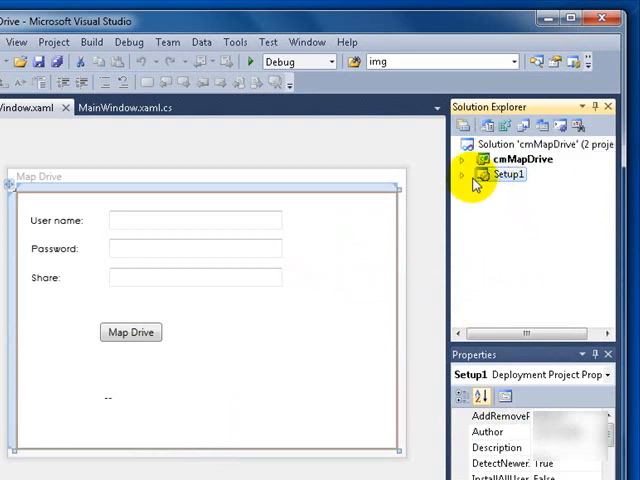
{"action": "left_click", "coordinate": [464, 174]}
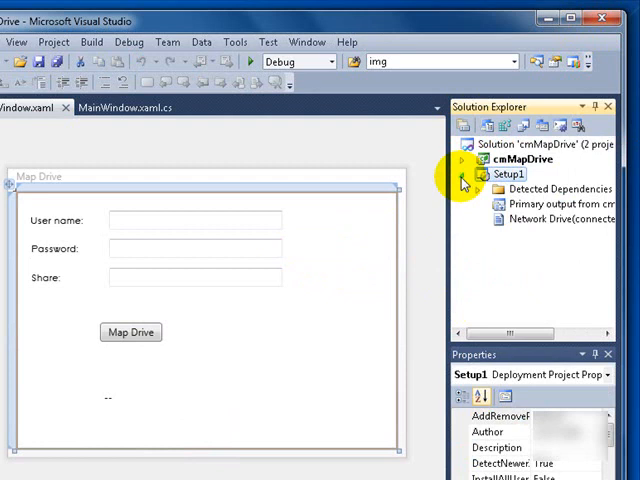